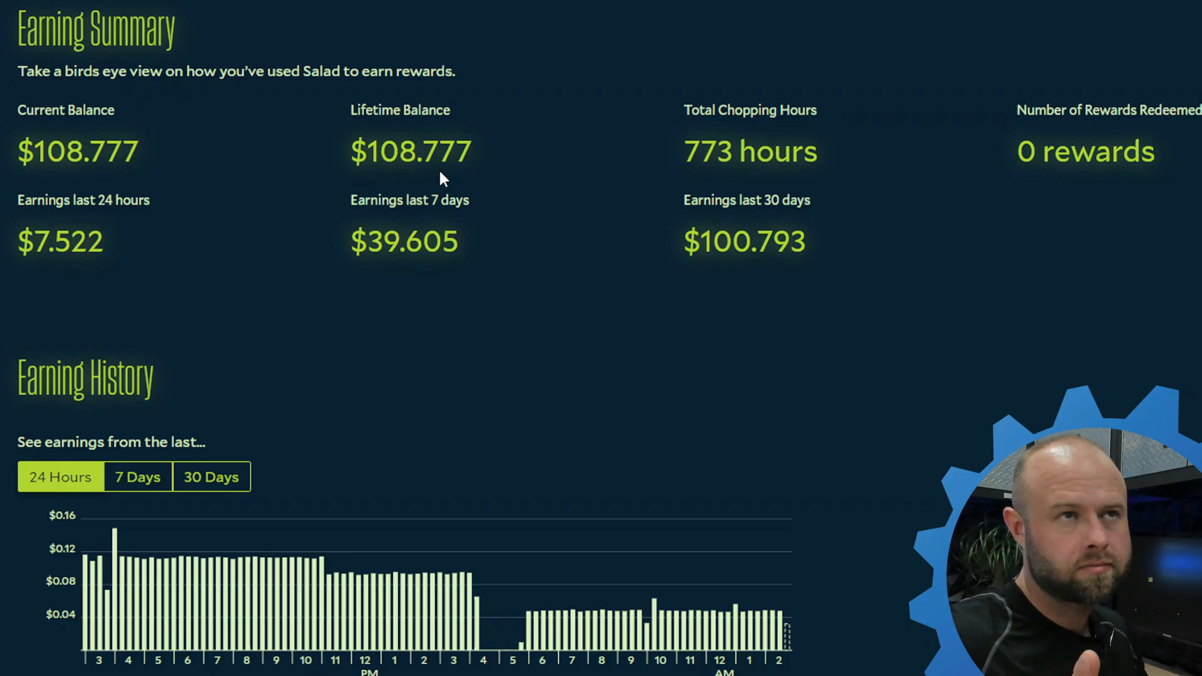
mouse_move(388, 116)
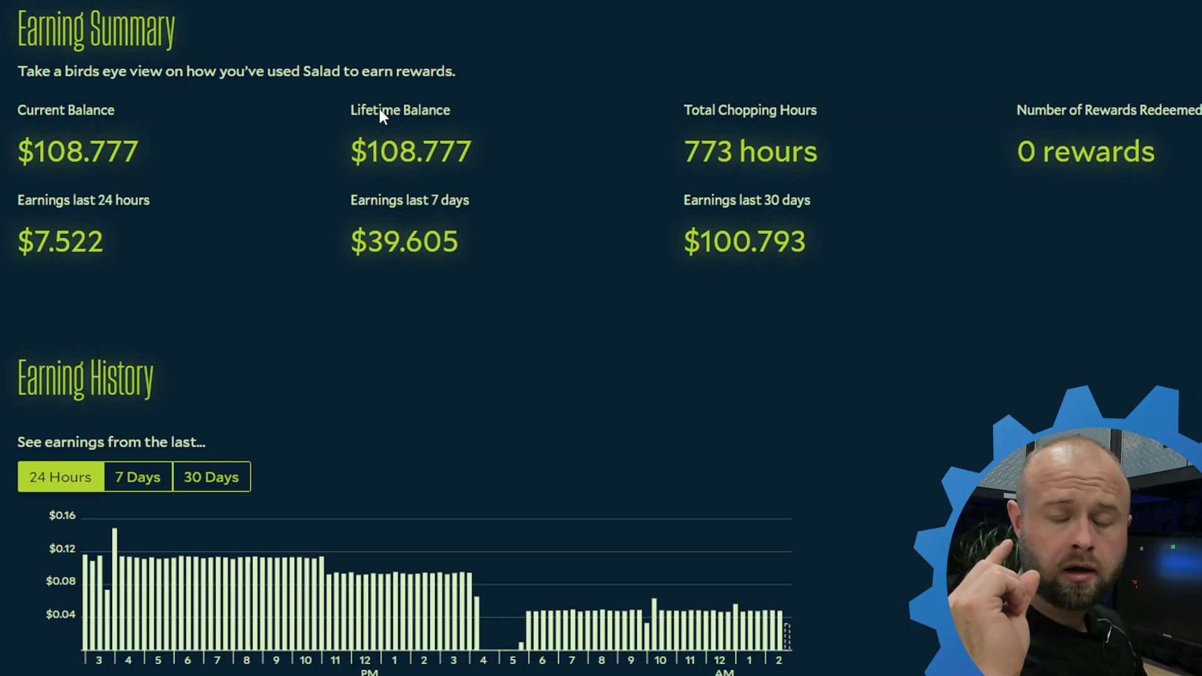
Step: Switch Salad's Earning History chart from 24 hours to 7 days, then to 30 days
scroll(down, 3)
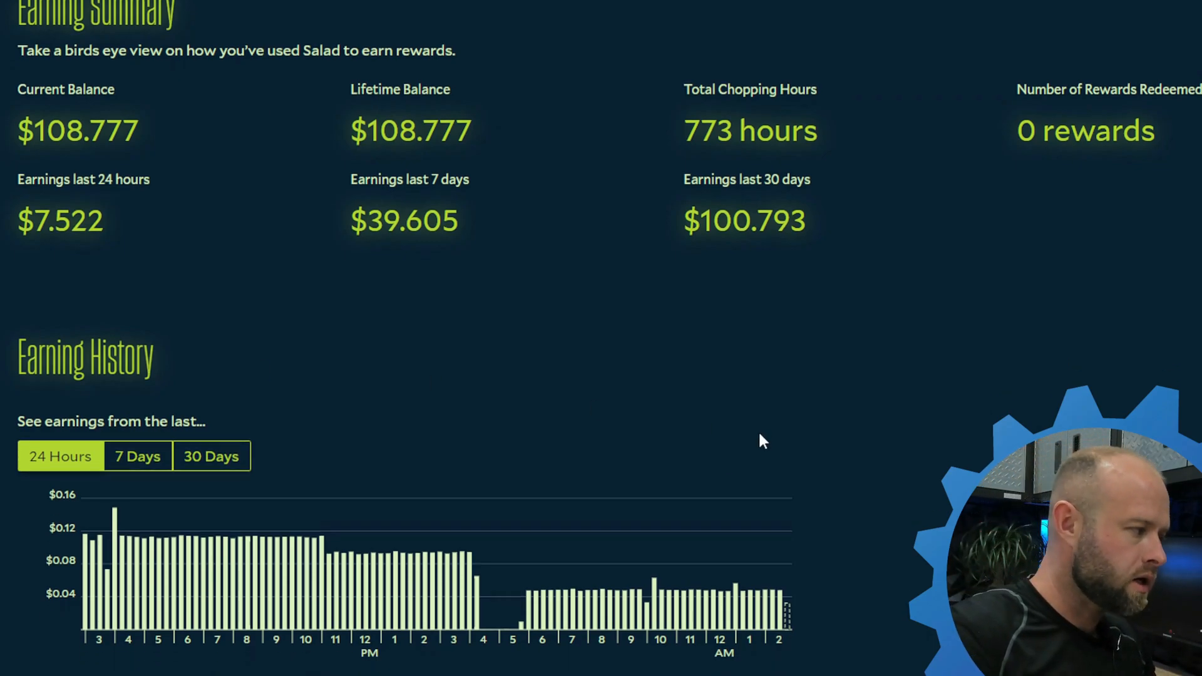
scroll(down, 3)
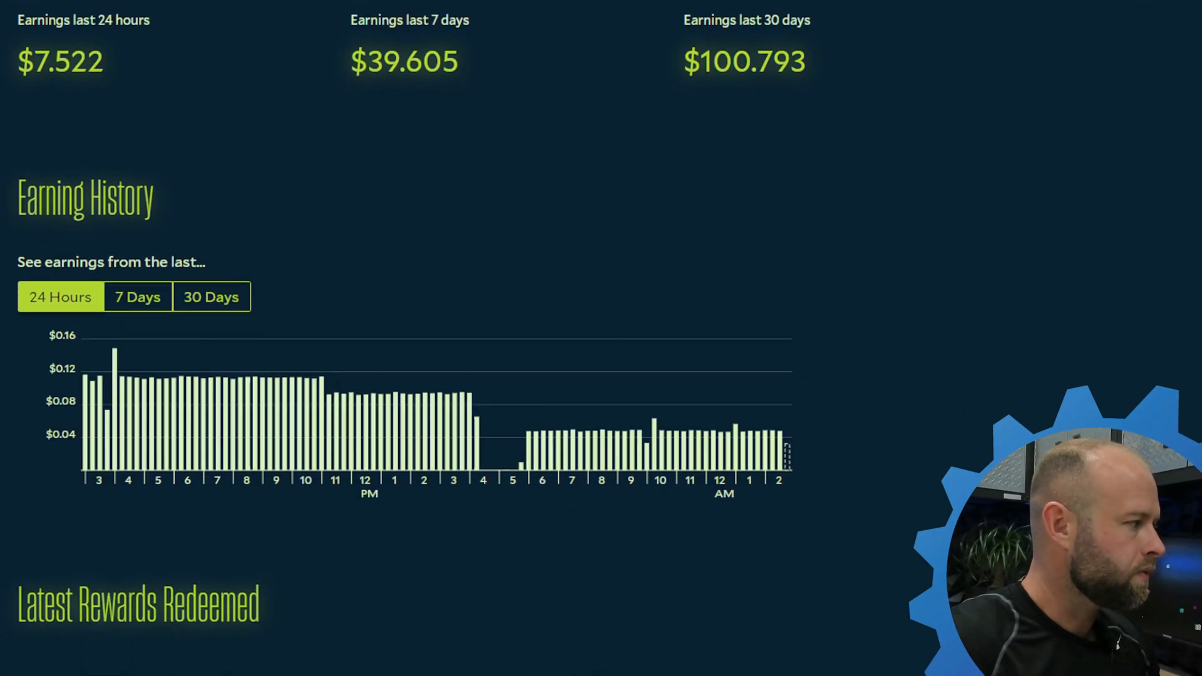
click(137, 296)
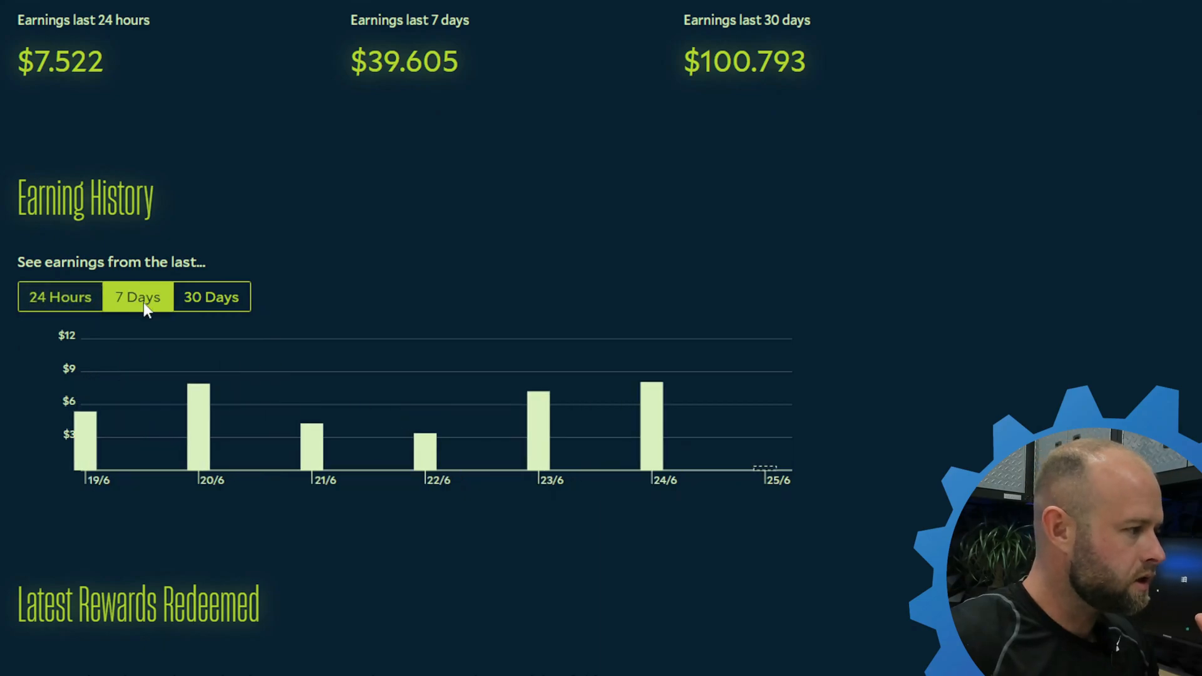
mouse_move(237, 303)
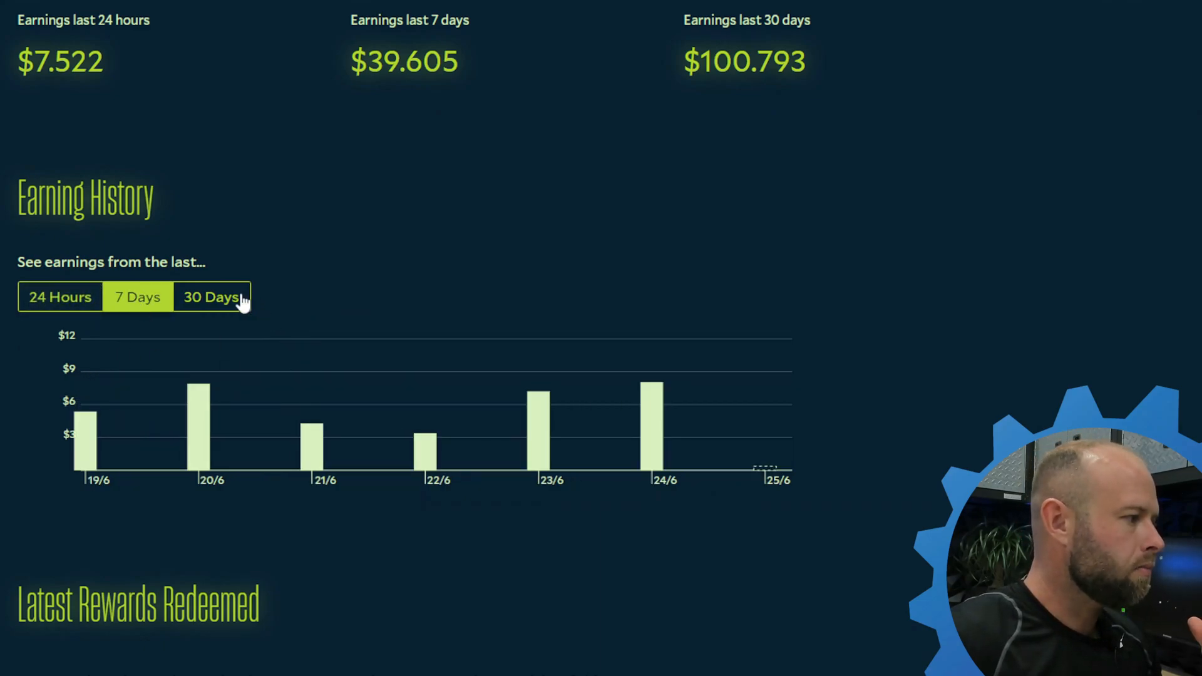
click(211, 297)
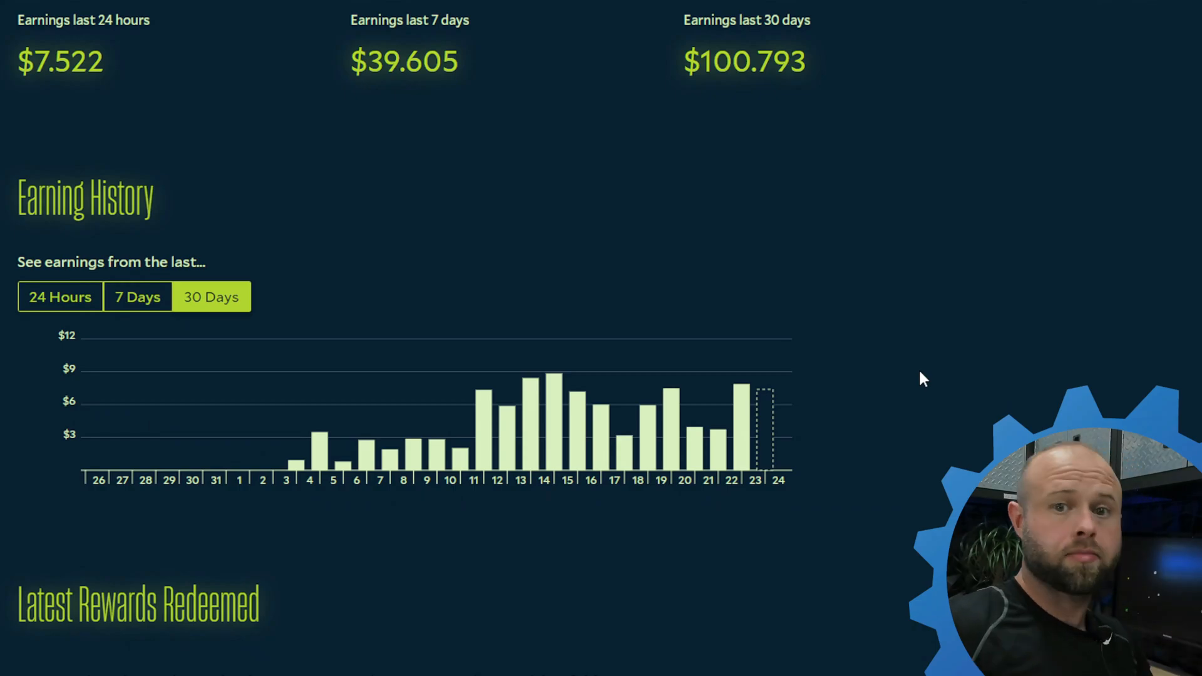
mouse_move(984, 384)
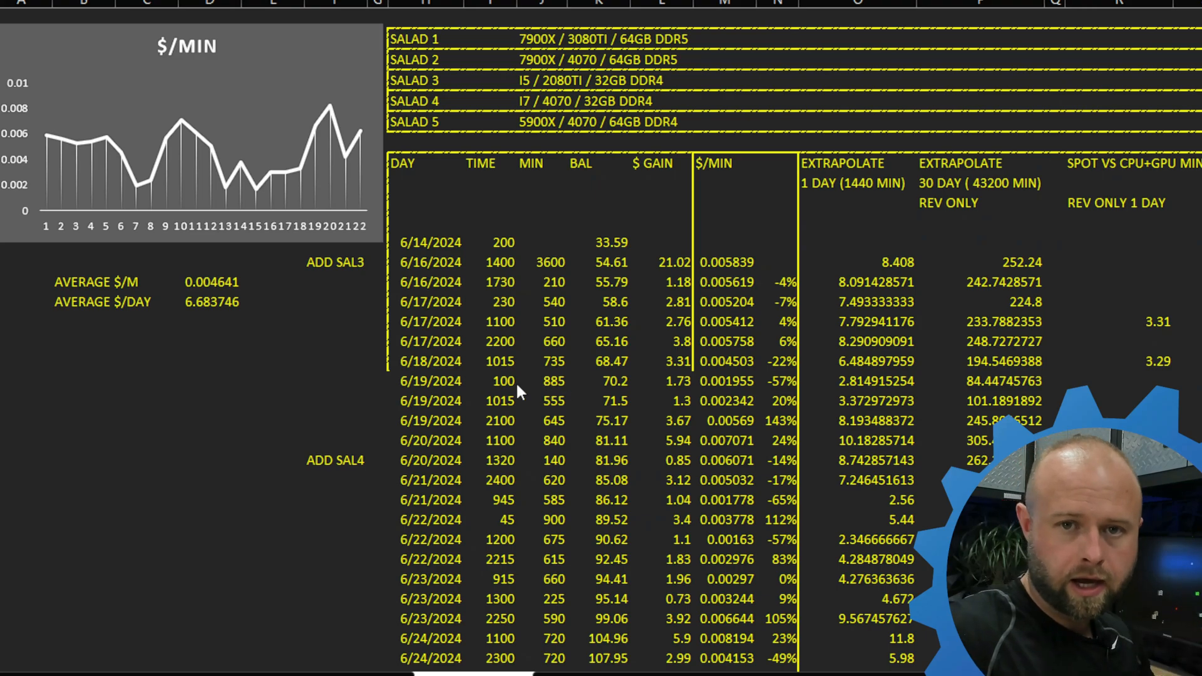
scroll(down, 3)
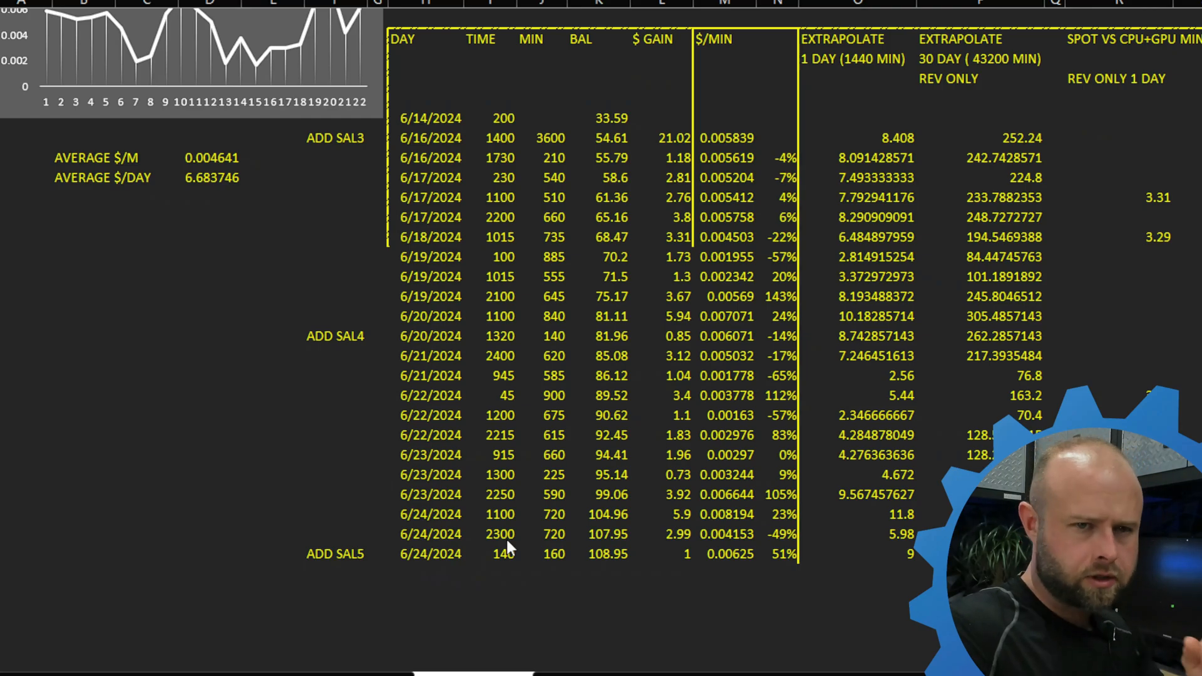
mouse_move(594, 609)
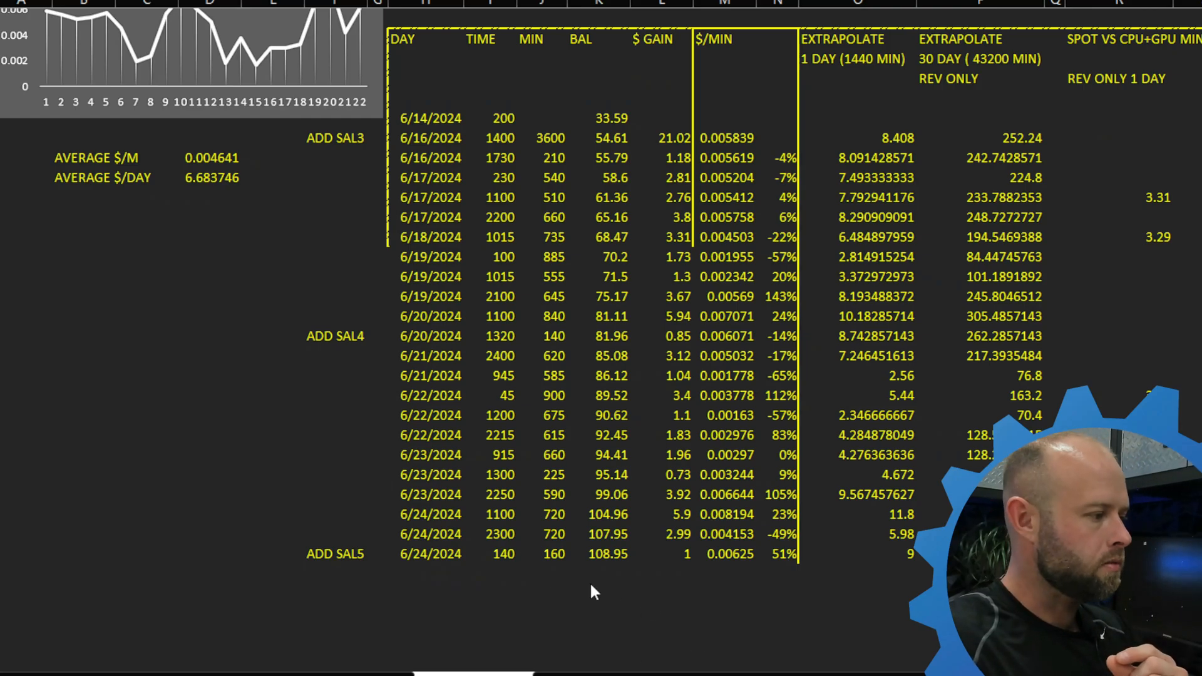
mouse_move(634, 597)
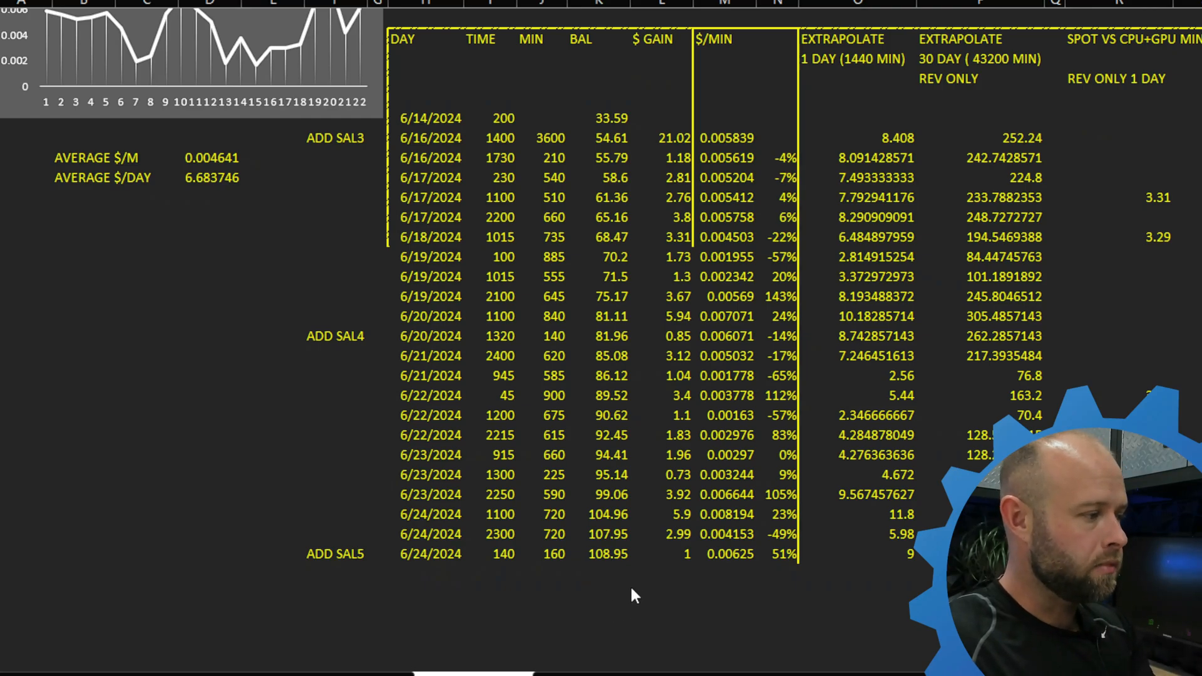
mouse_move(698, 589)
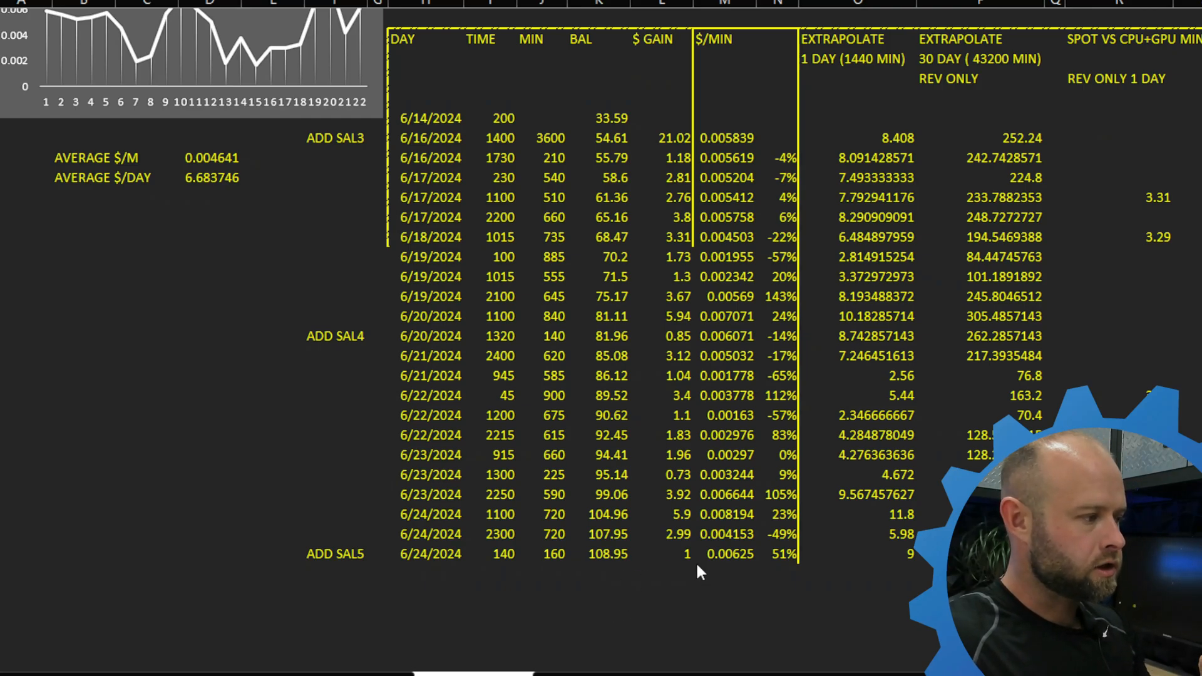
mouse_move(751, 571)
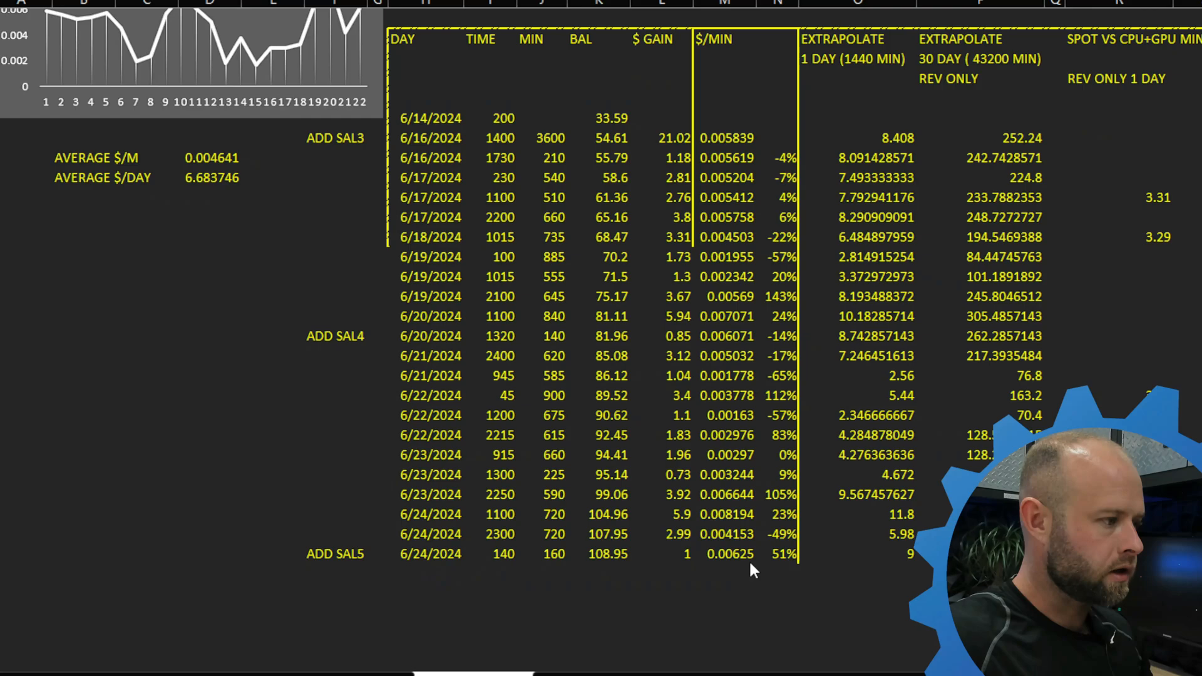
mouse_move(784, 621)
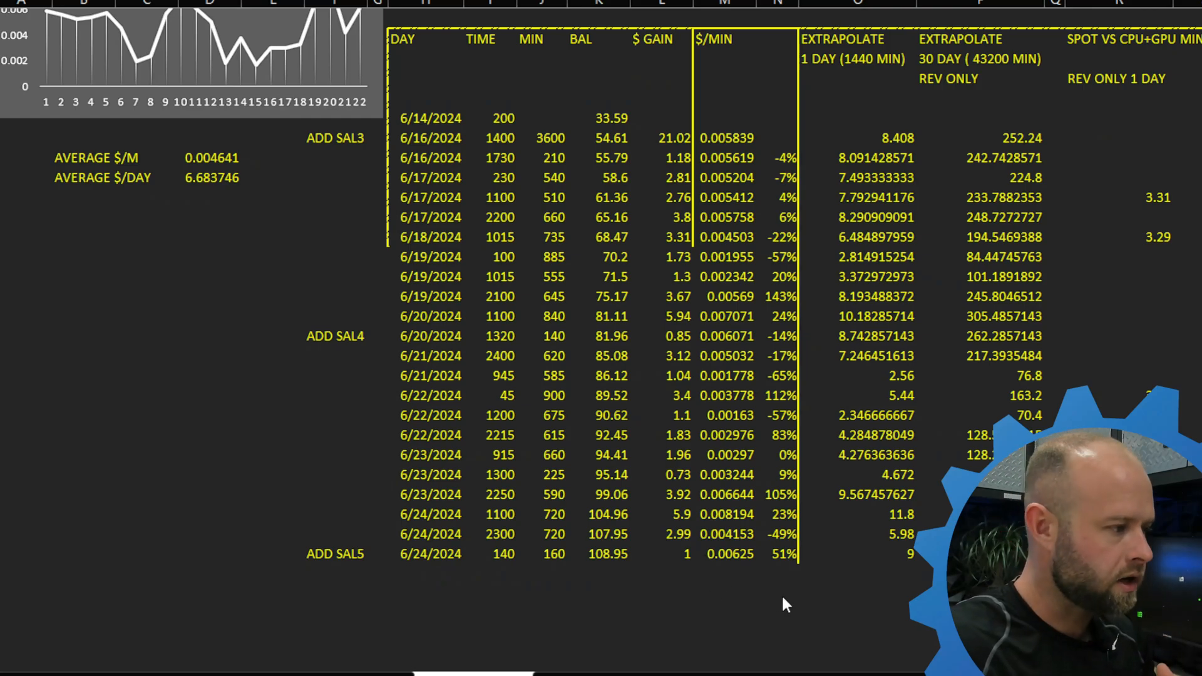
mouse_move(871, 599)
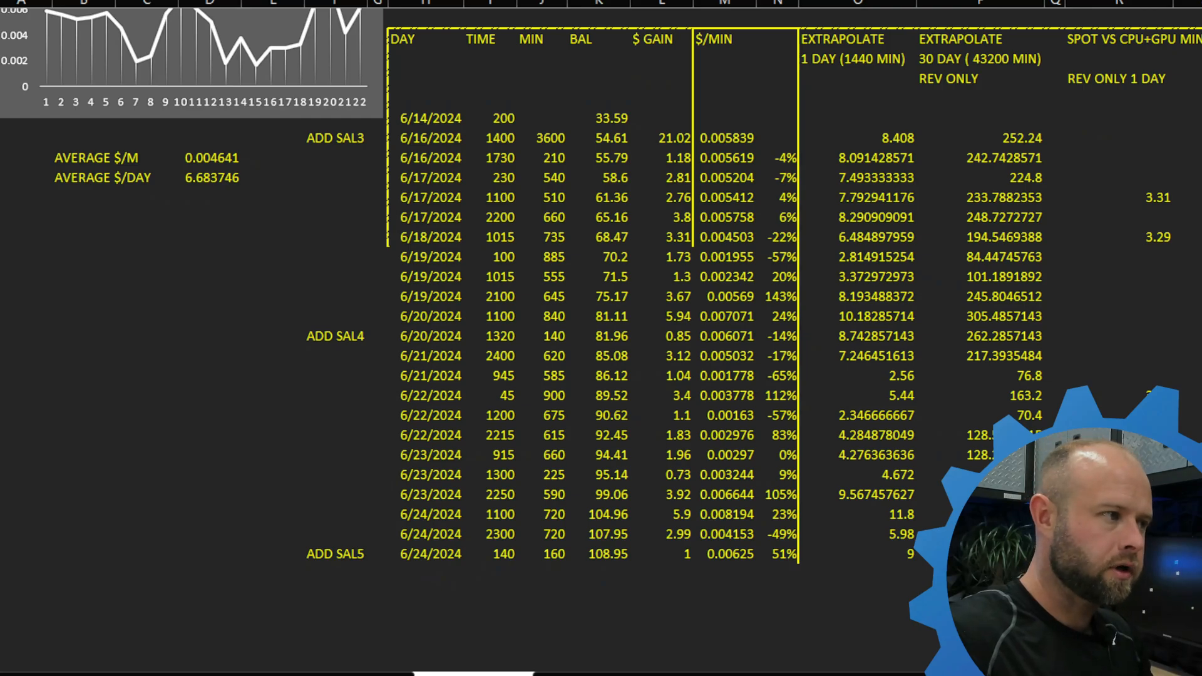
mouse_move(819, 232)
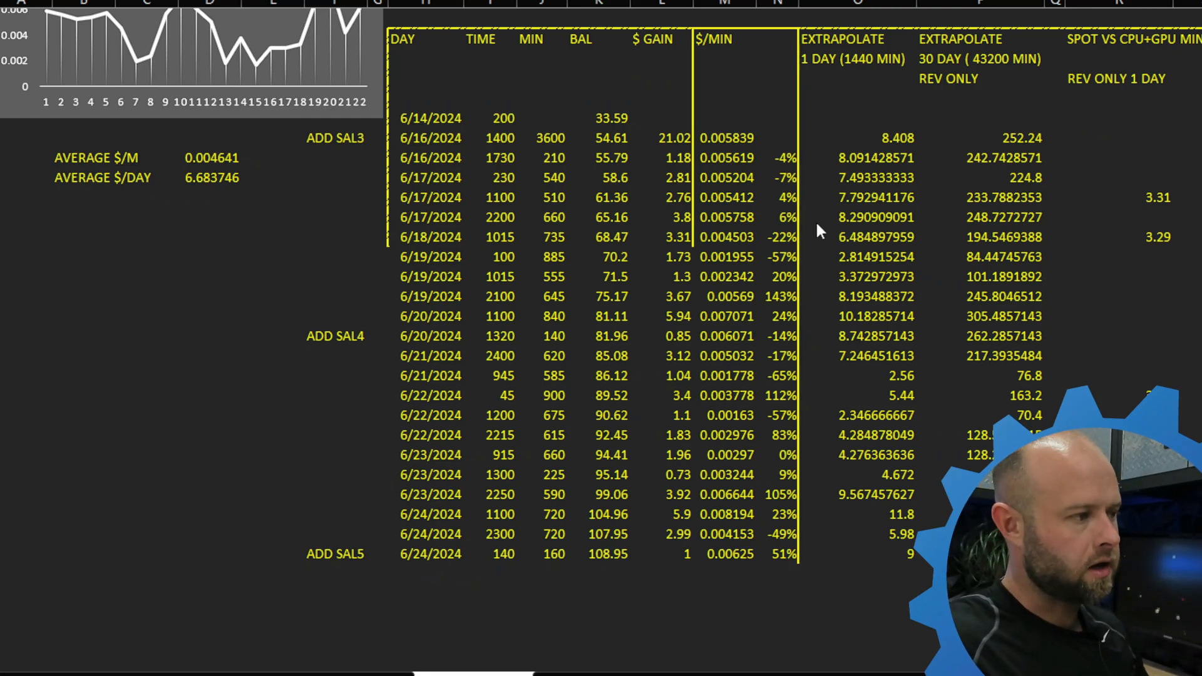
mouse_move(800, 431)
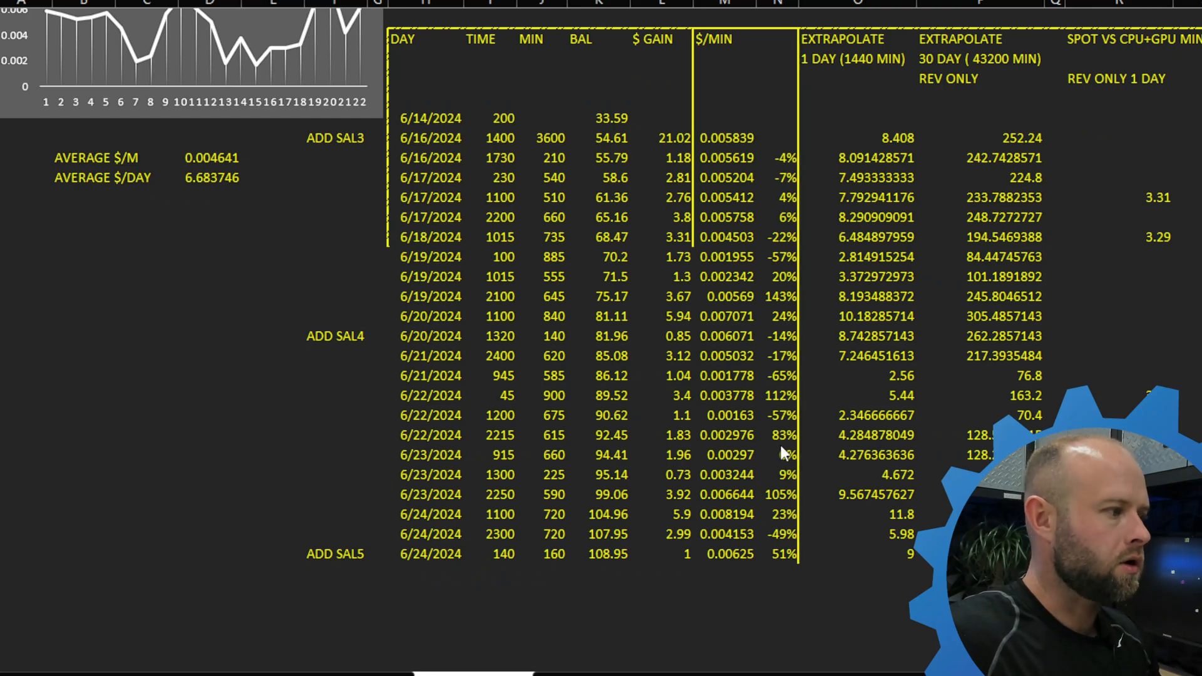
mouse_move(802, 430)
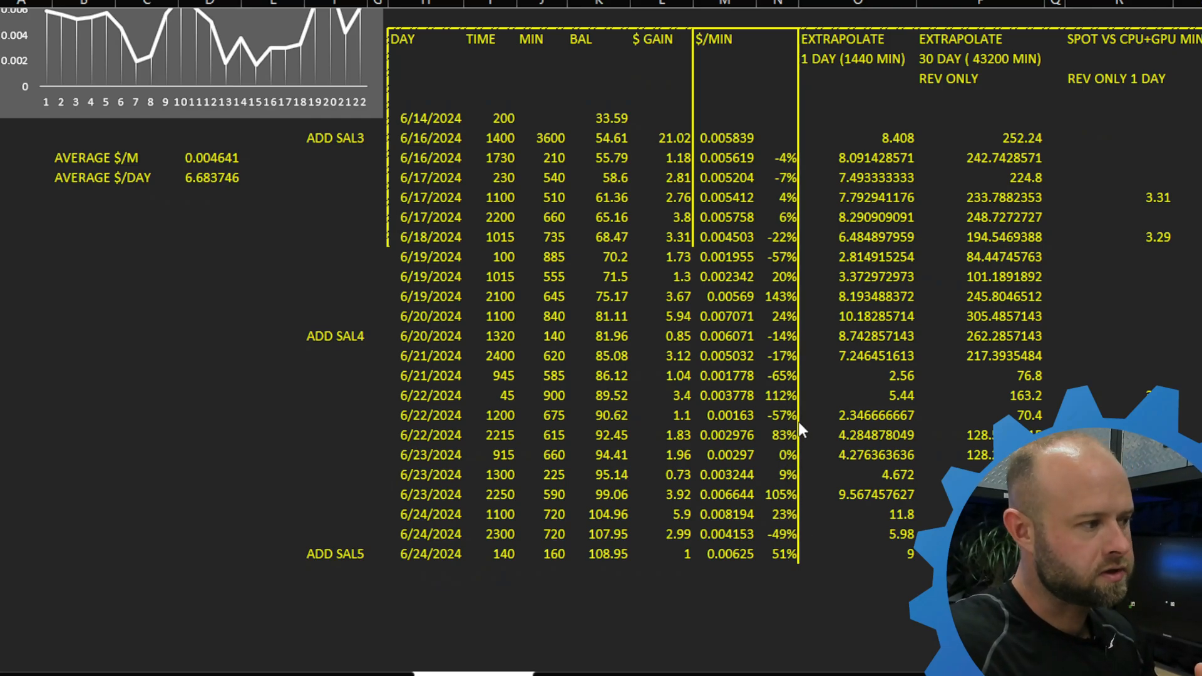
mouse_move(813, 489)
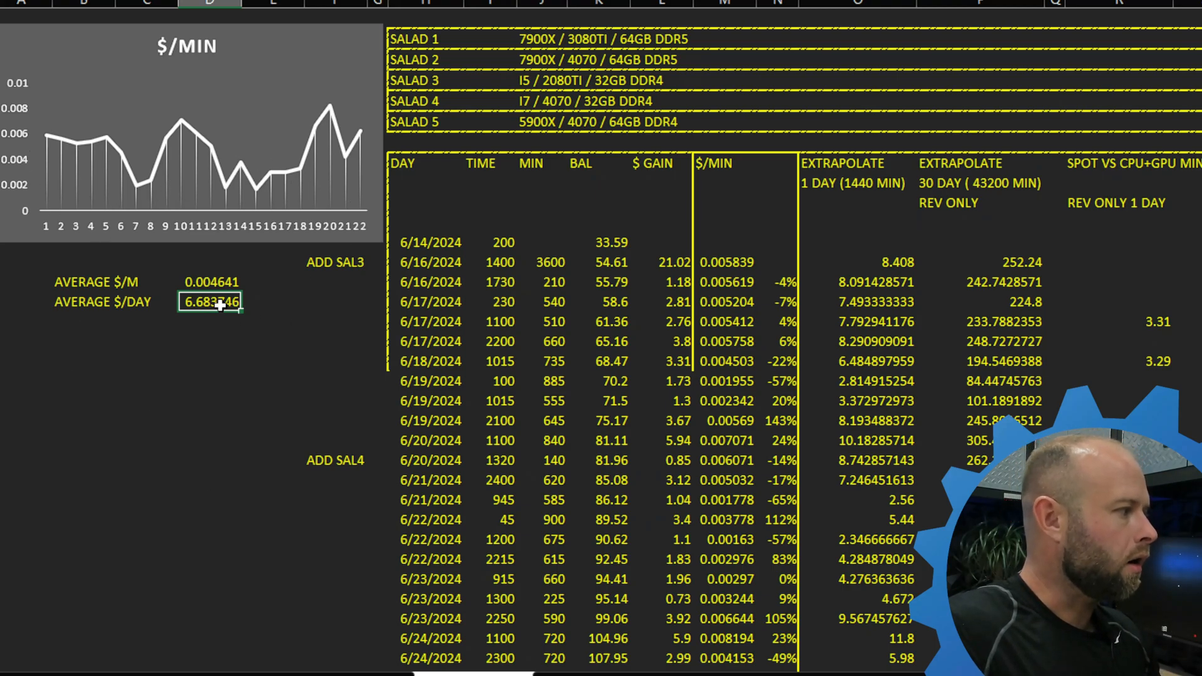
click(211, 282)
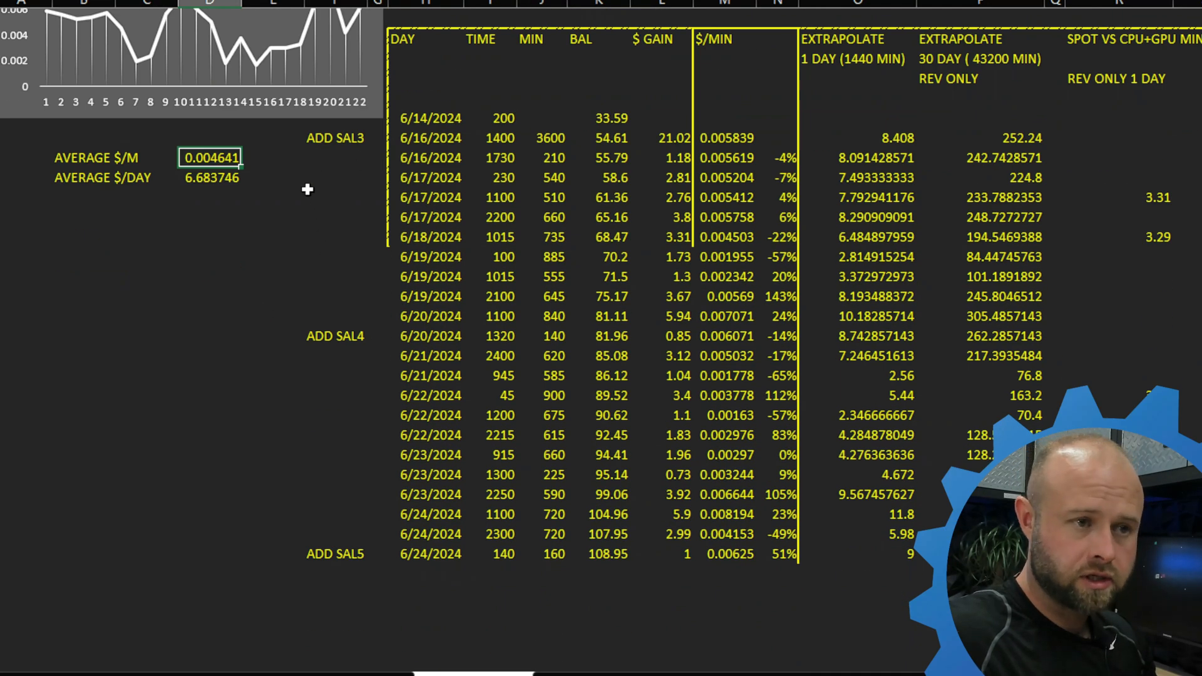
mouse_move(277, 313)
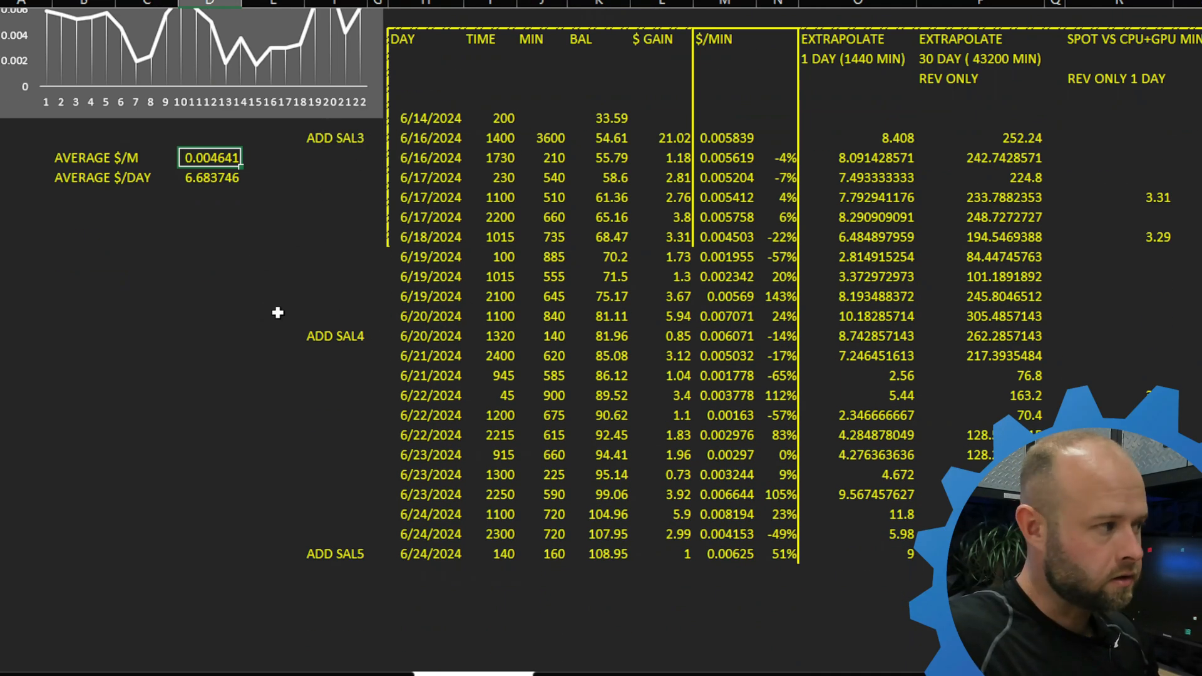
mouse_move(496, 543)
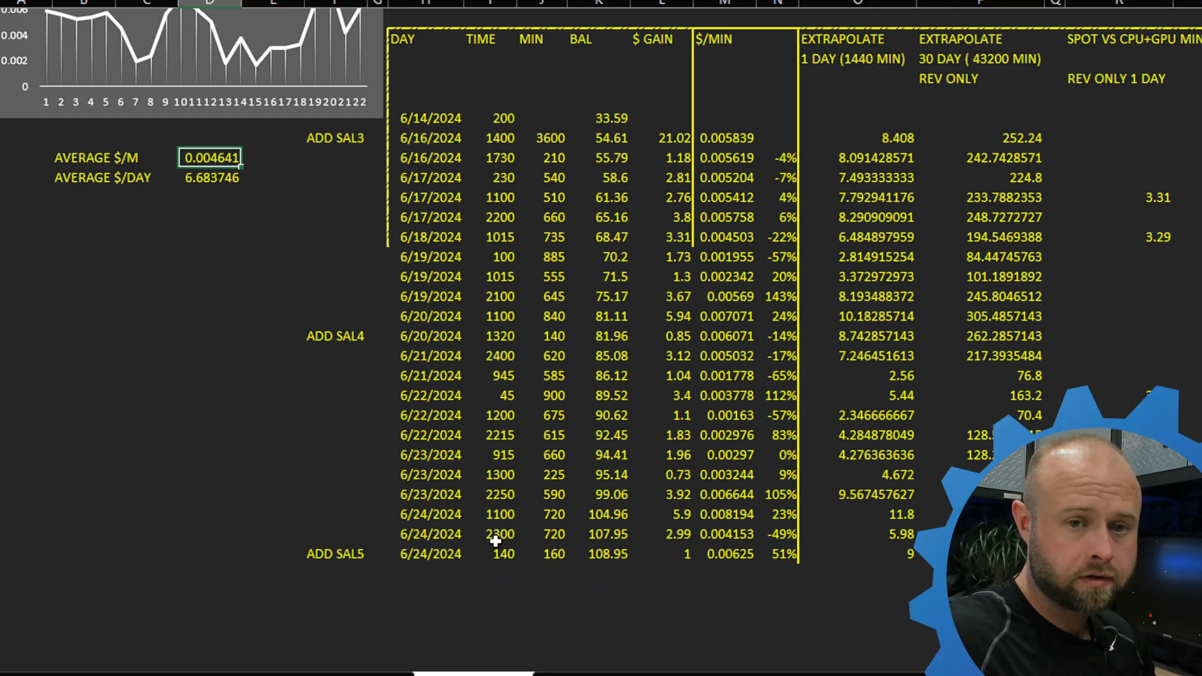
mouse_move(642, 604)
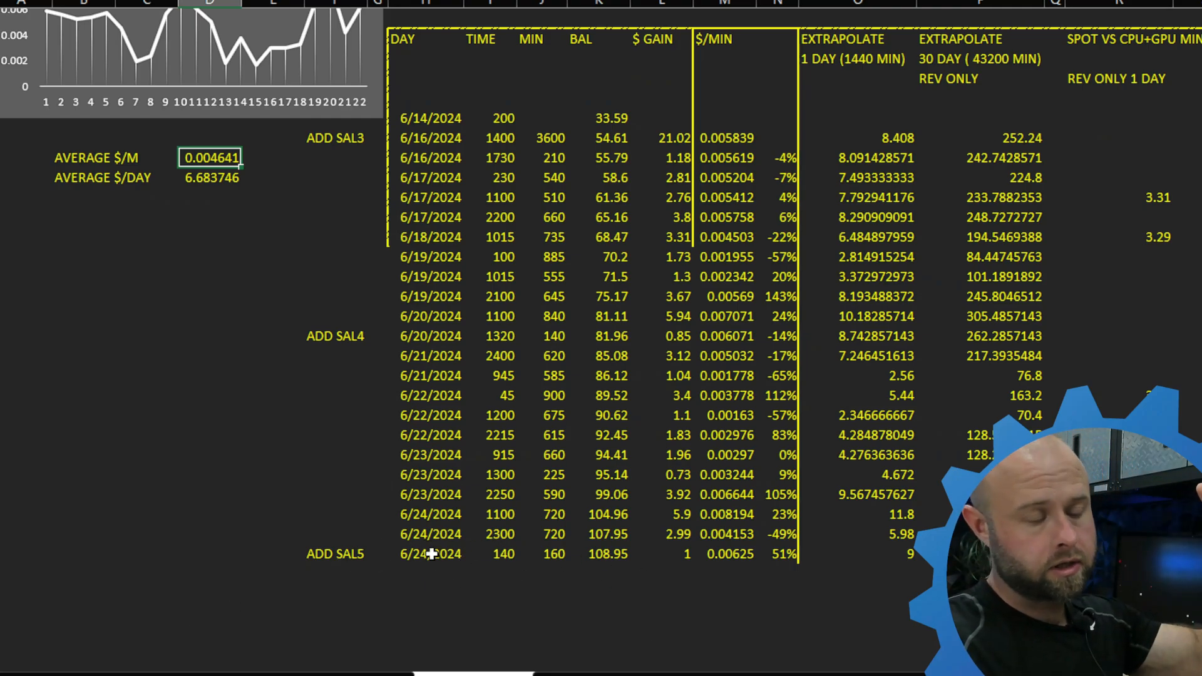
mouse_move(354, 566)
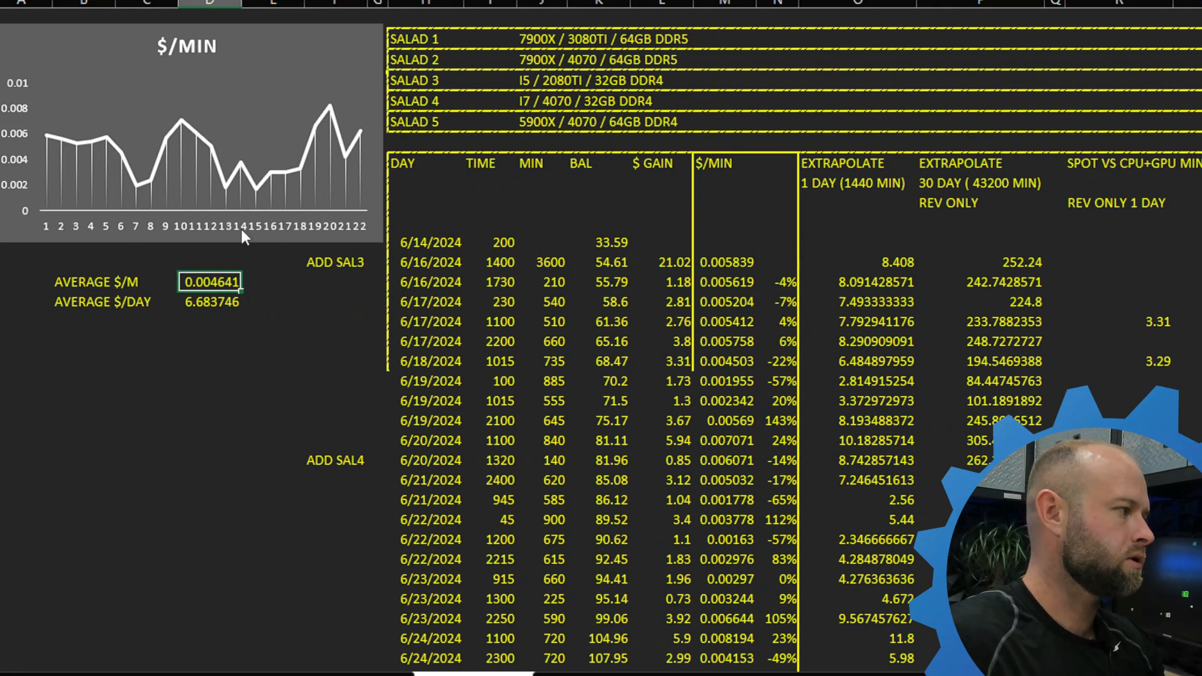
click(335, 361)
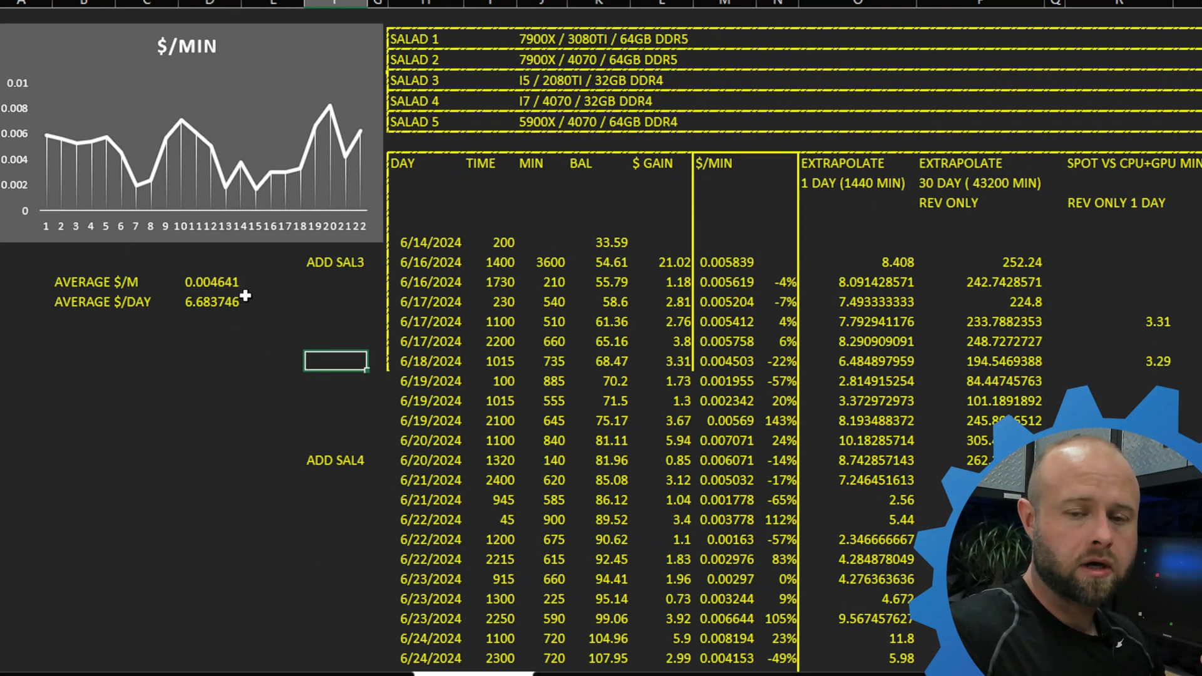
mouse_move(276, 293)
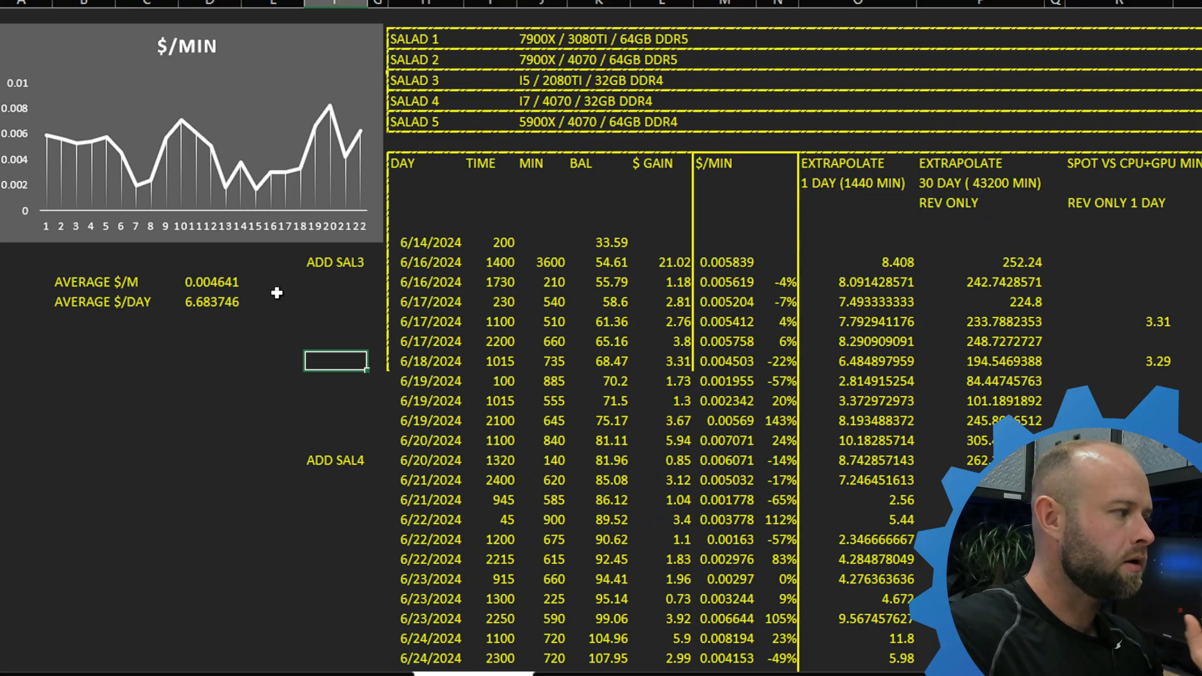
mouse_move(250, 332)
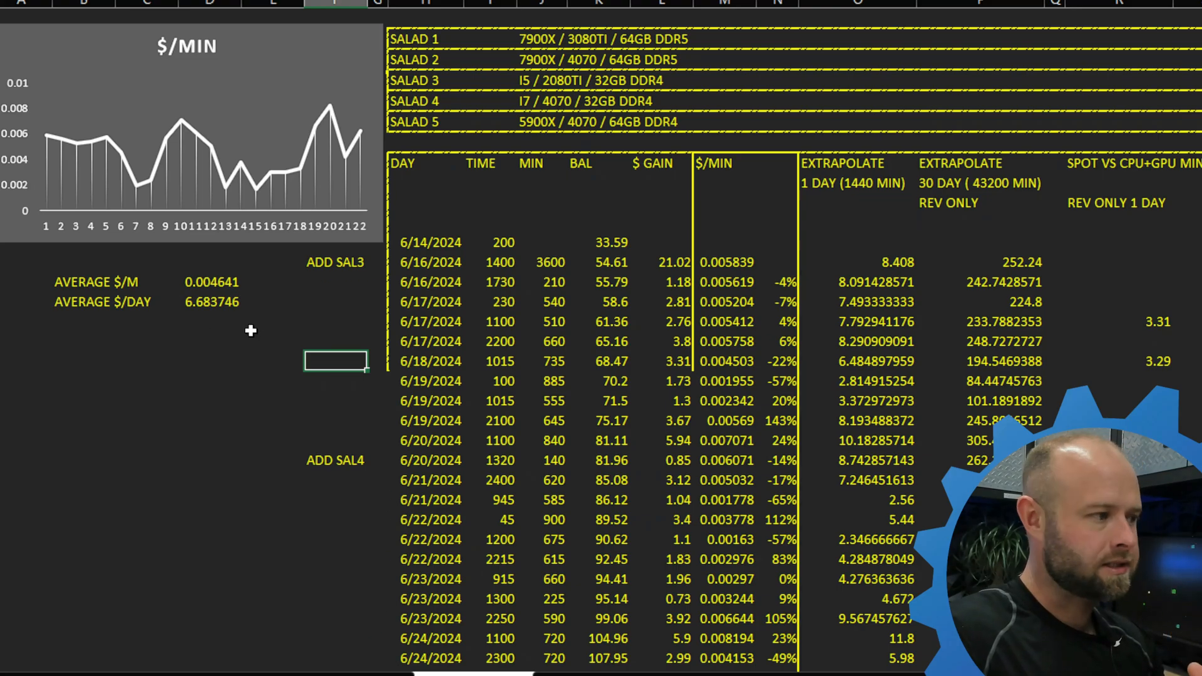
scroll(down, 3)
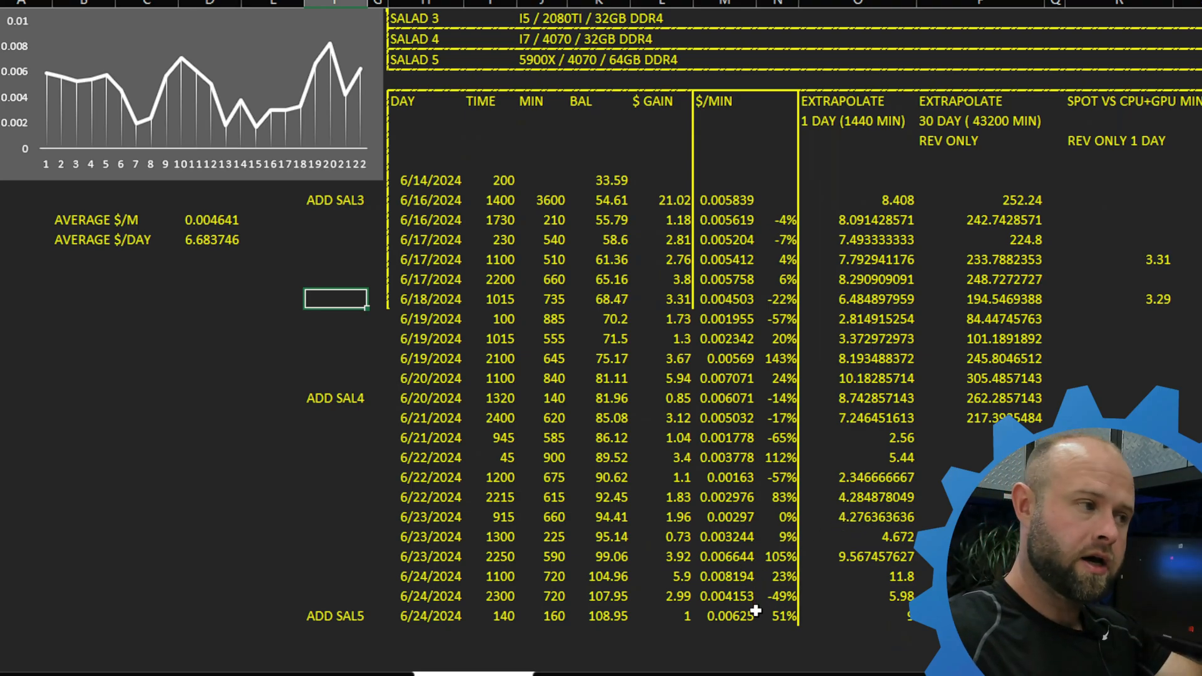
scroll(down, 3)
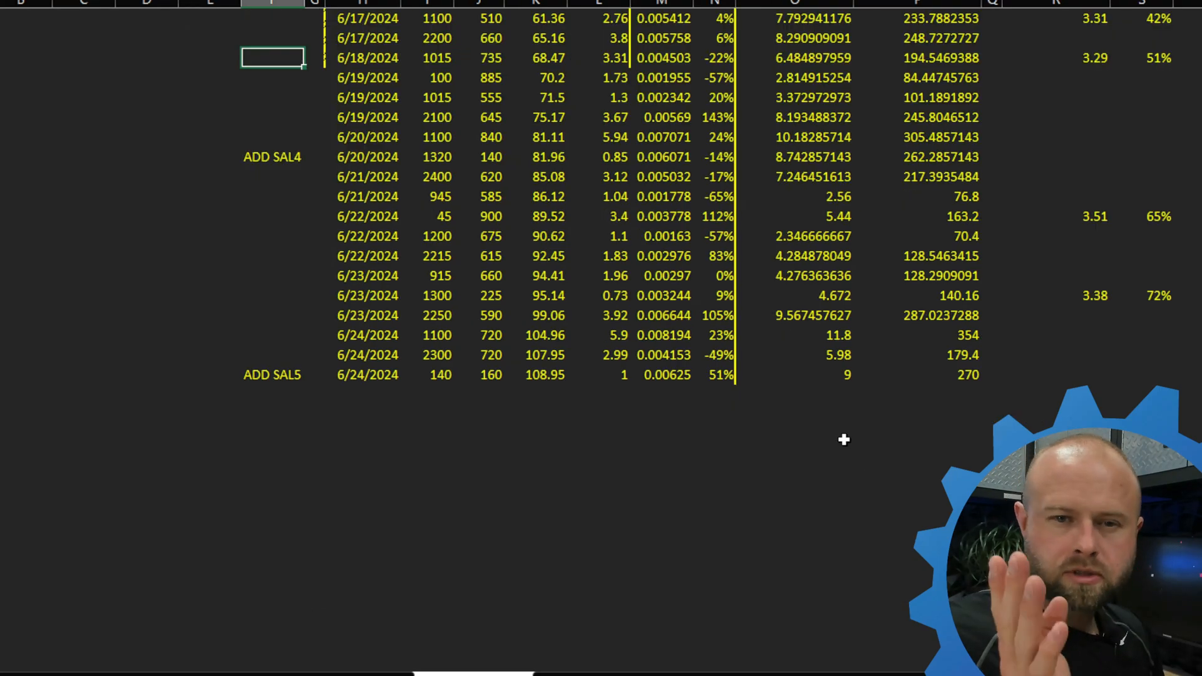
mouse_move(935, 365)
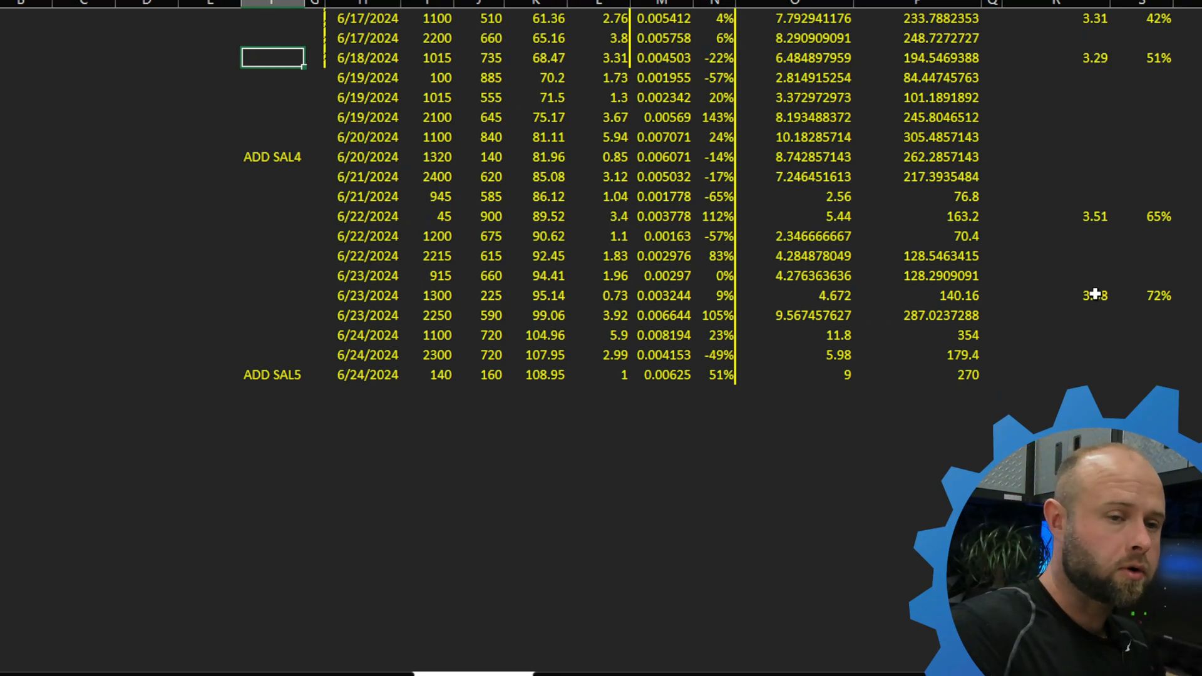
mouse_move(1039, 355)
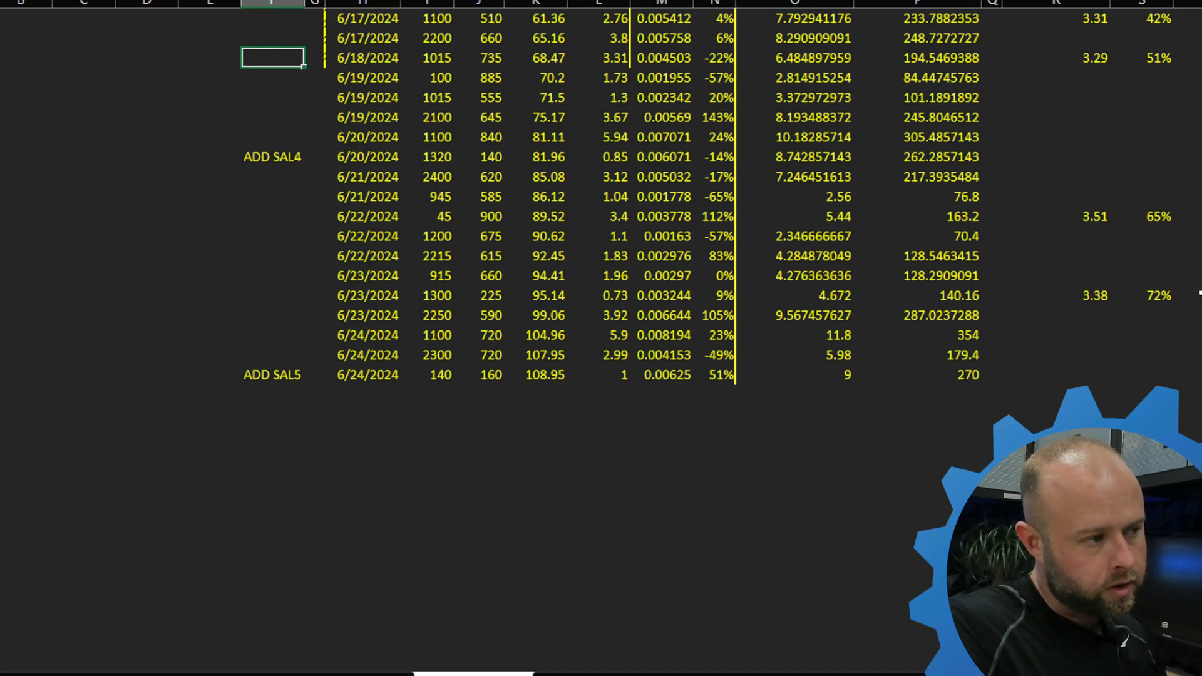
mouse_move(421, 296)
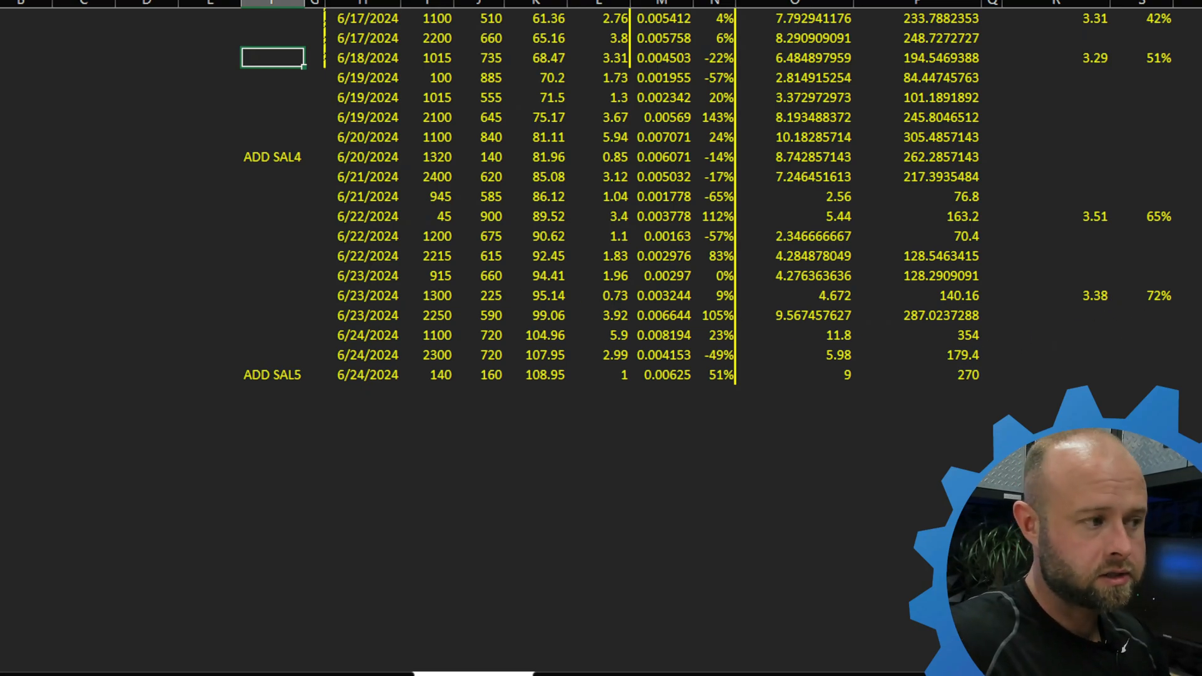
mouse_move(1102, 351)
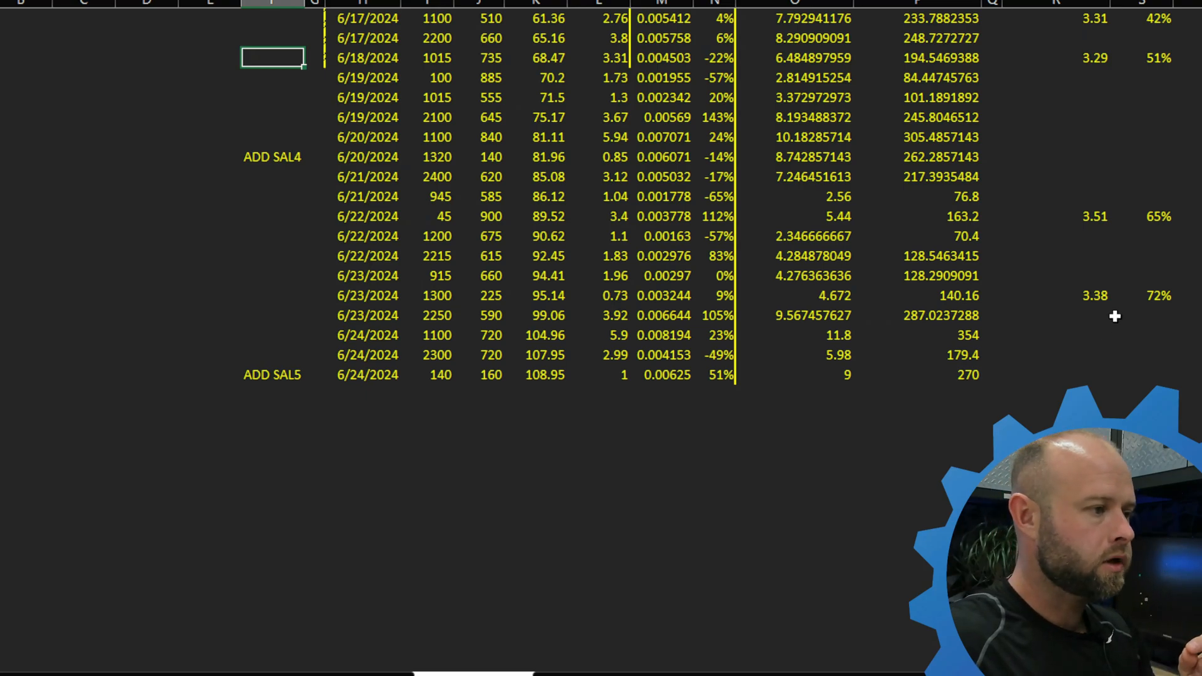
mouse_move(1115, 295)
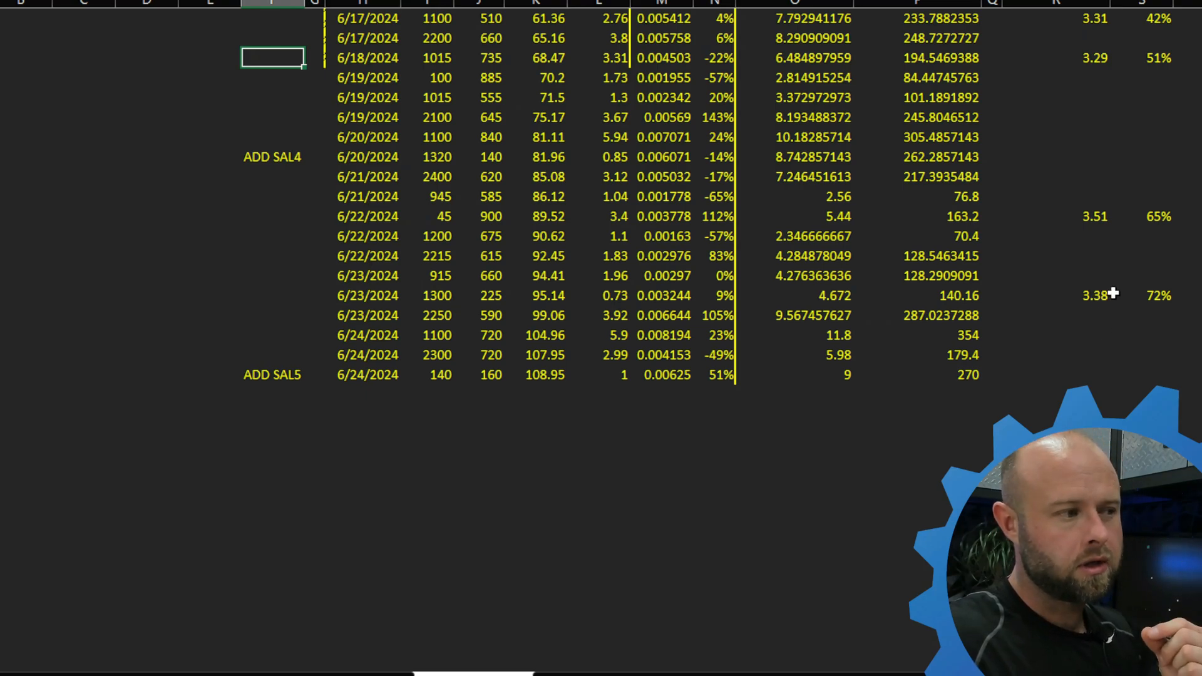
mouse_move(1075, 370)
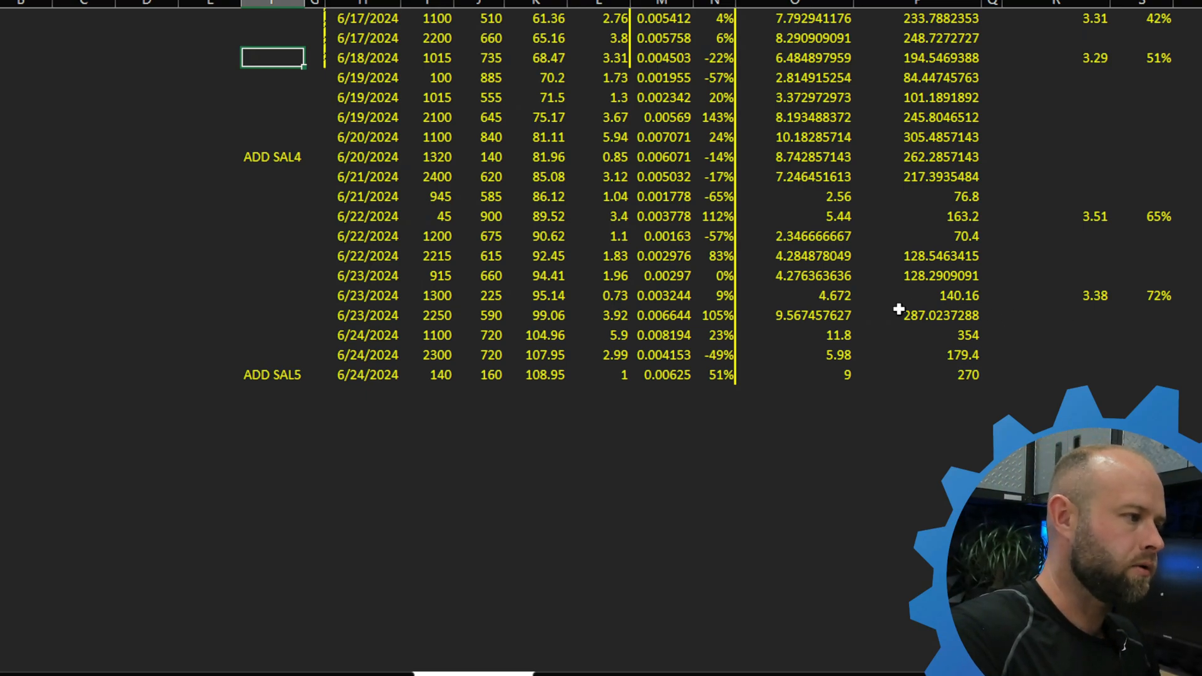
mouse_move(839, 312)
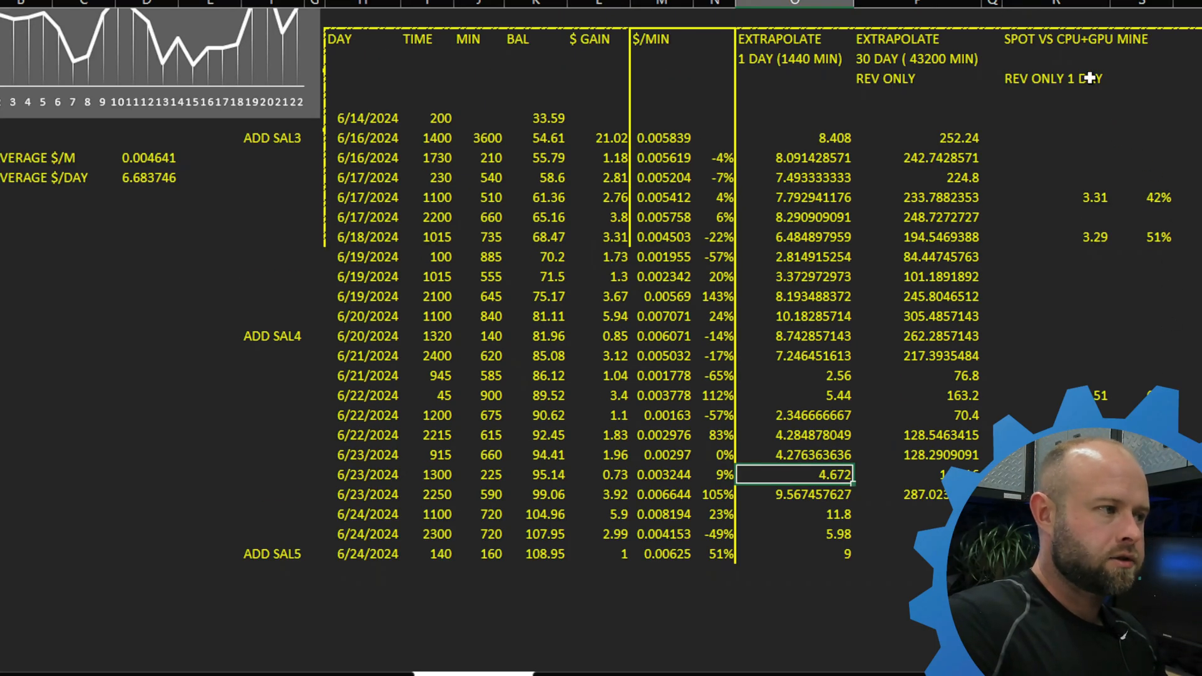
scroll(down, 3)
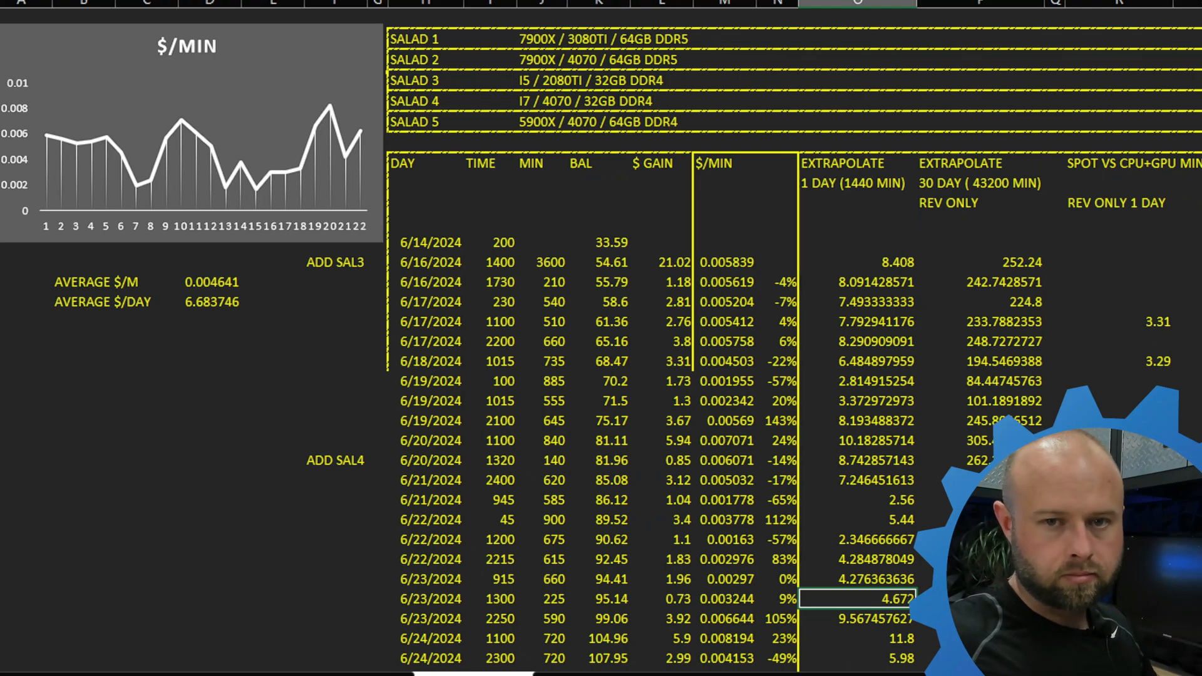
mouse_move(954, 284)
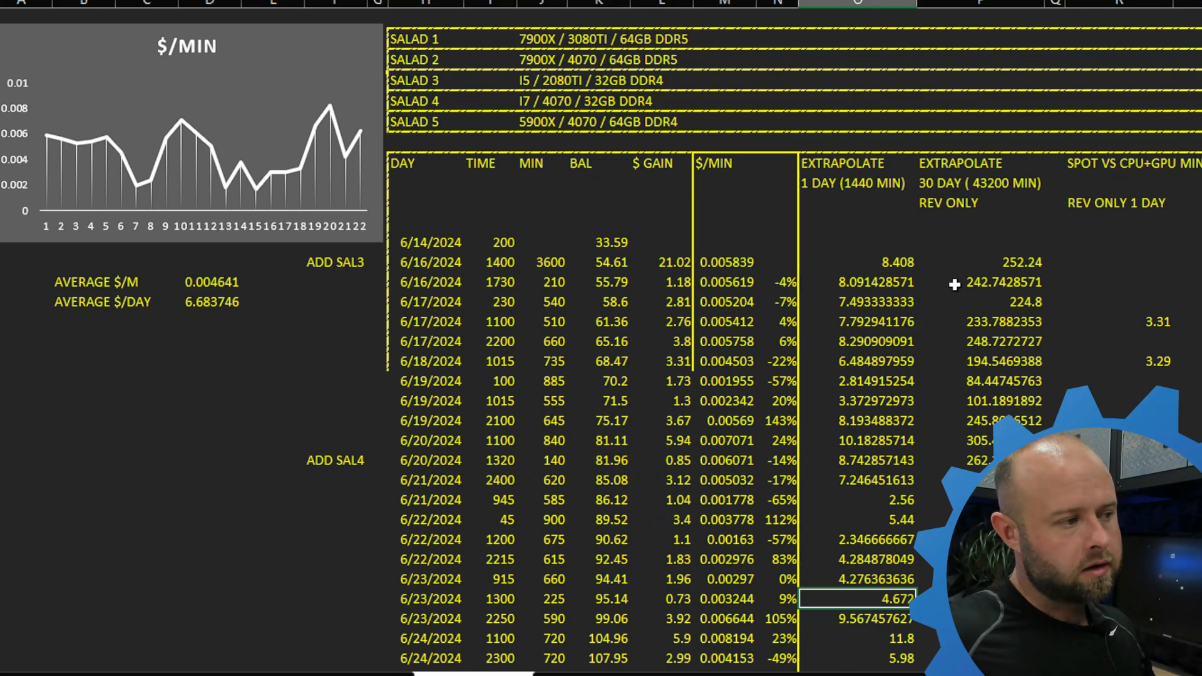